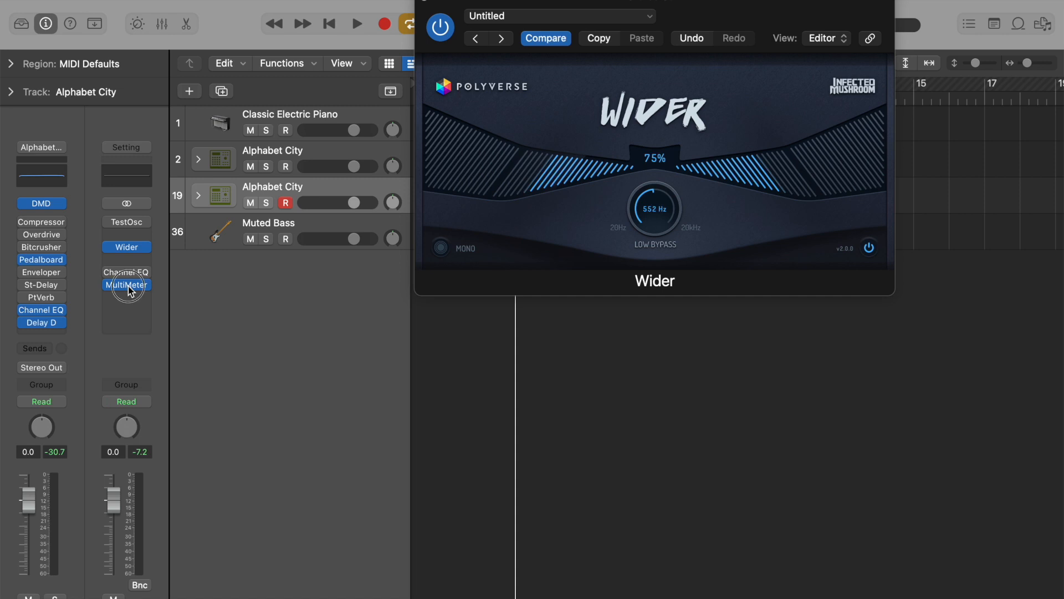
# Show the Stereo Out MultiMeter goniometer and bypass the Wider insert for comparison.
pyautogui.click(126, 285)
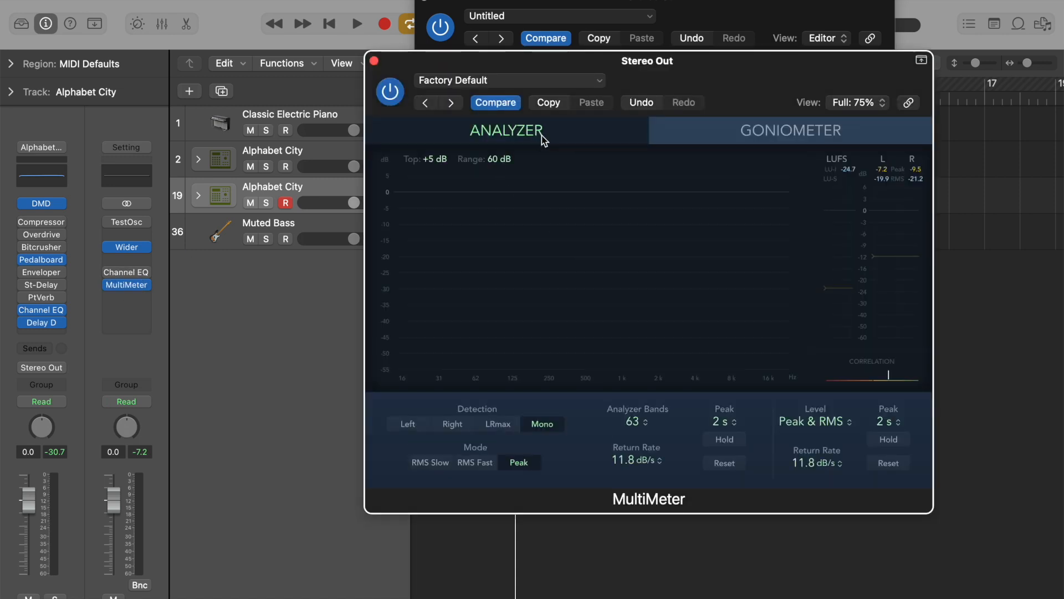
pyautogui.click(789, 131)
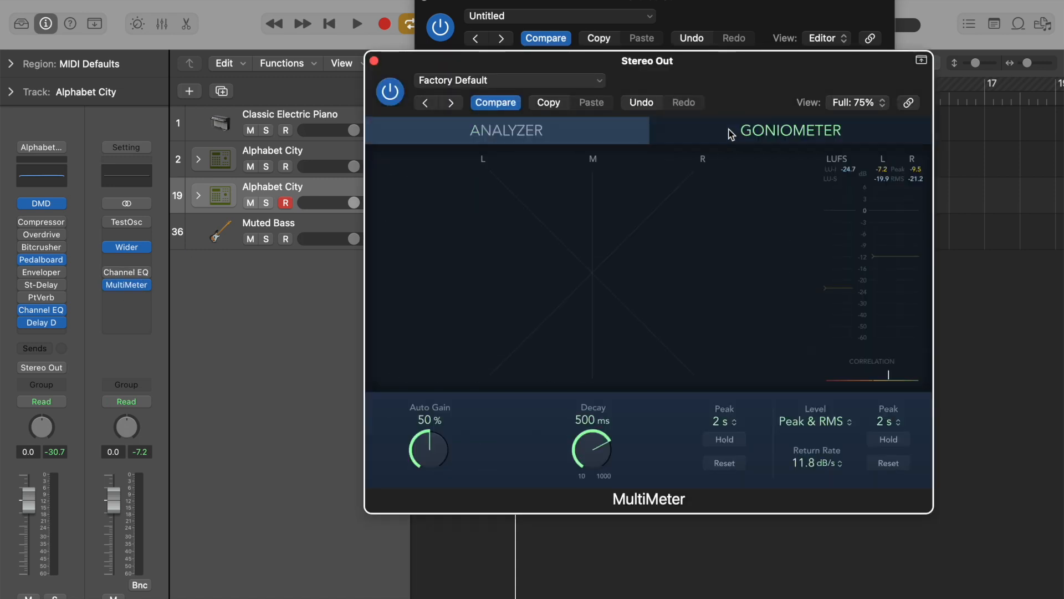
pyautogui.click(127, 247)
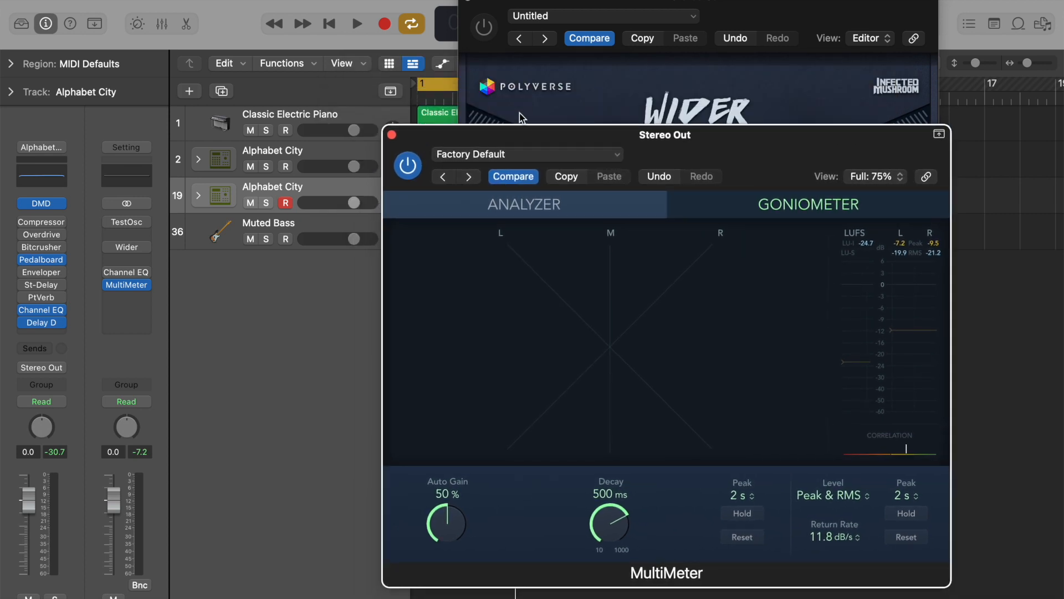
pyautogui.click(357, 23)
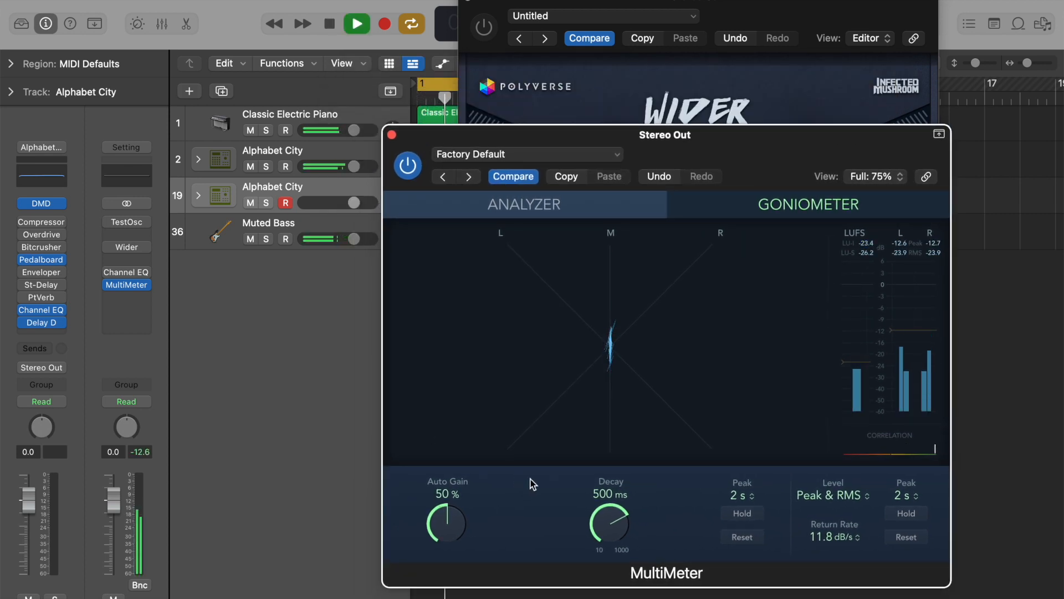
pyautogui.moveTo(588, 428)
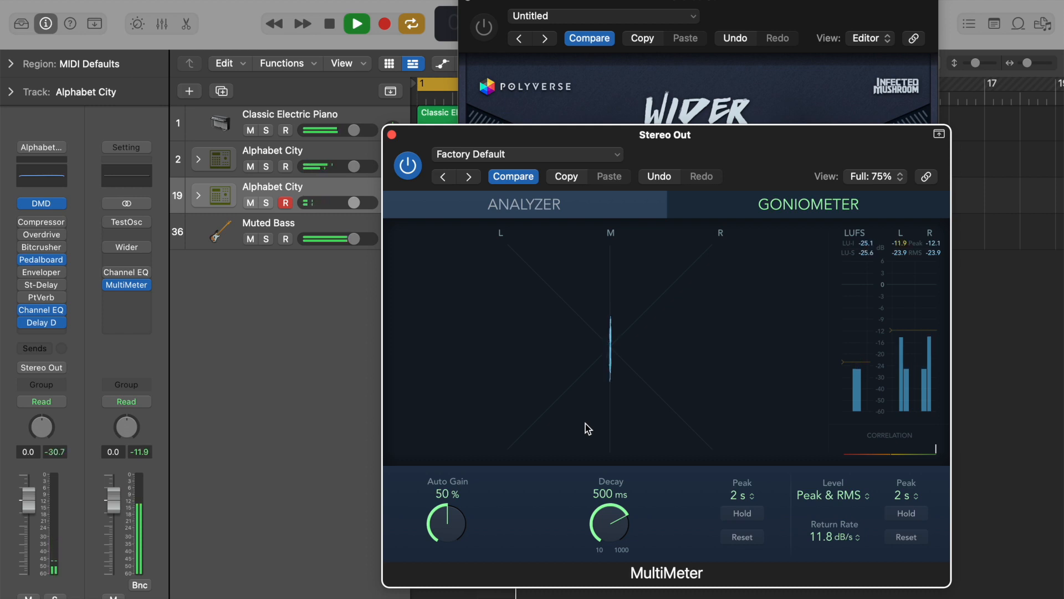
pyautogui.click(356, 23)
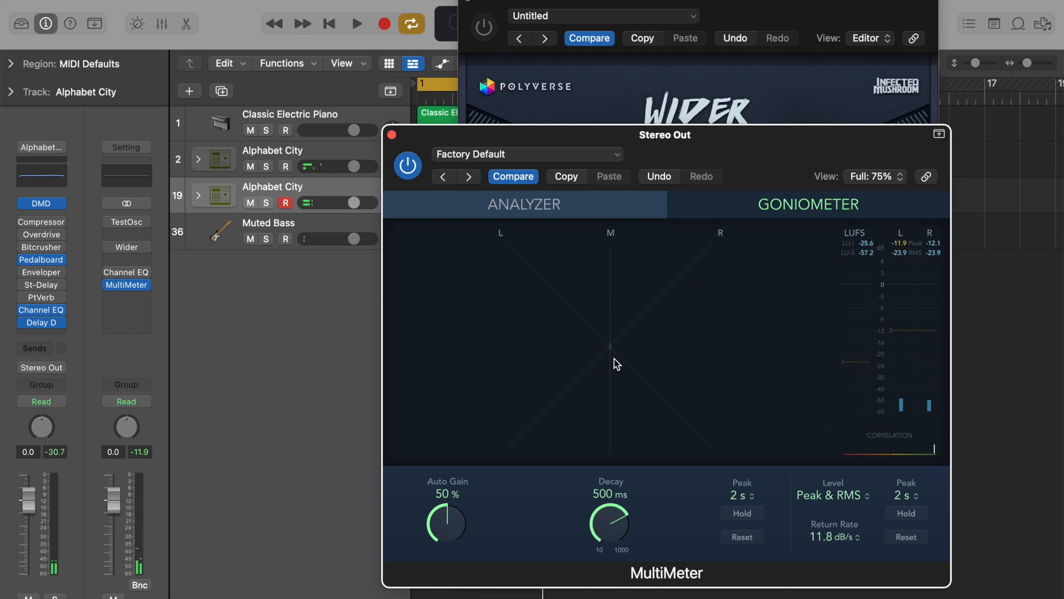
pyautogui.moveTo(608, 343)
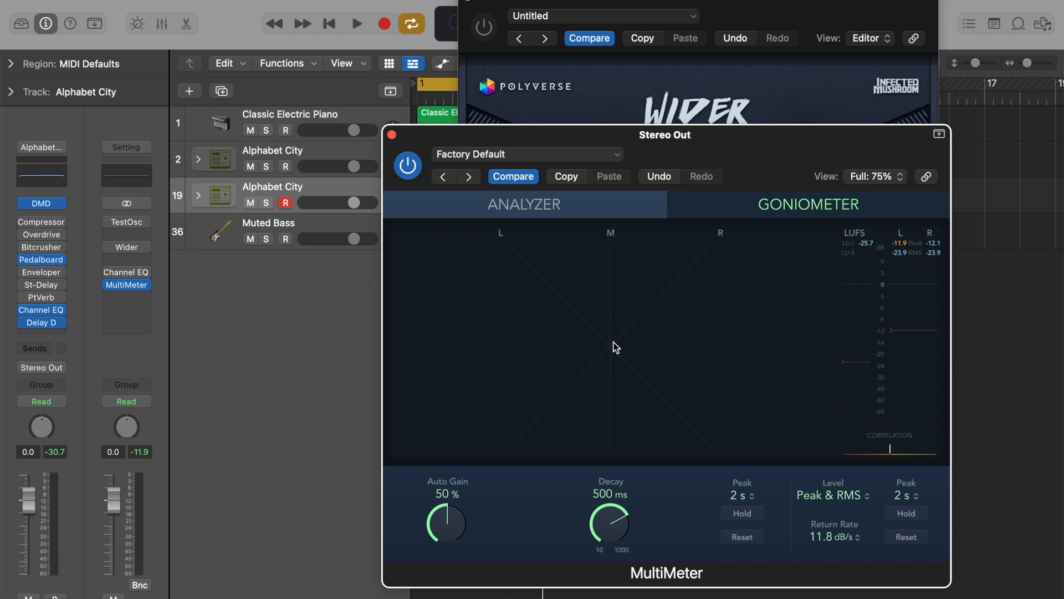
pyautogui.moveTo(628, 355)
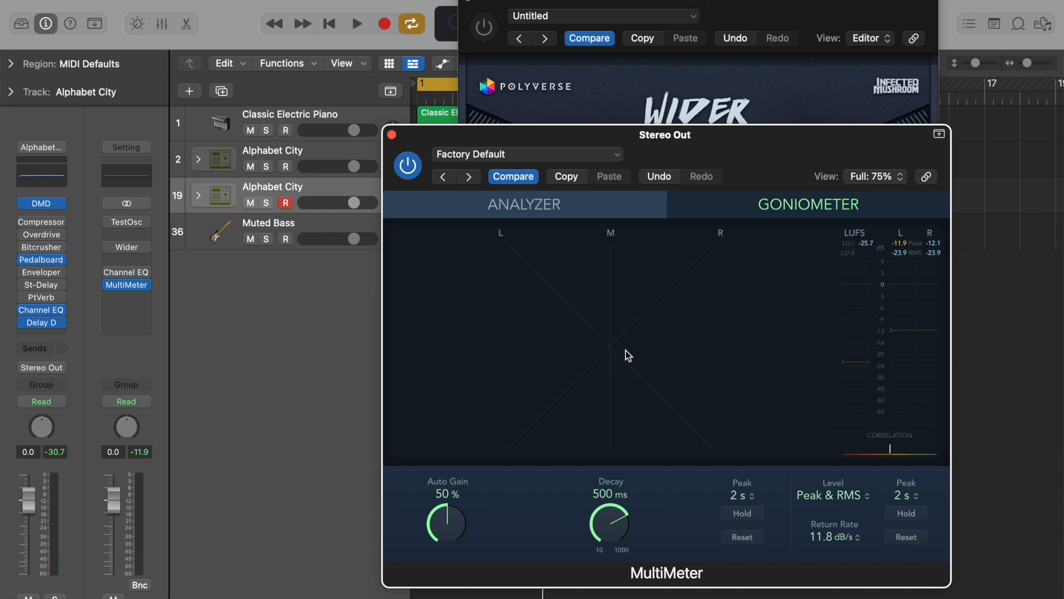
pyautogui.moveTo(761, 353)
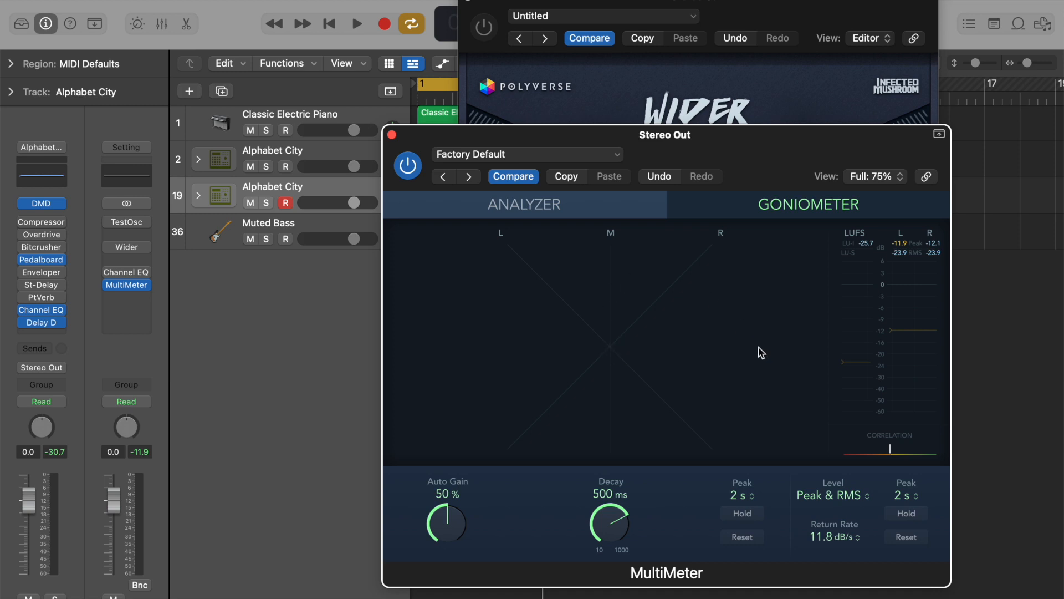
pyautogui.moveTo(887, 452)
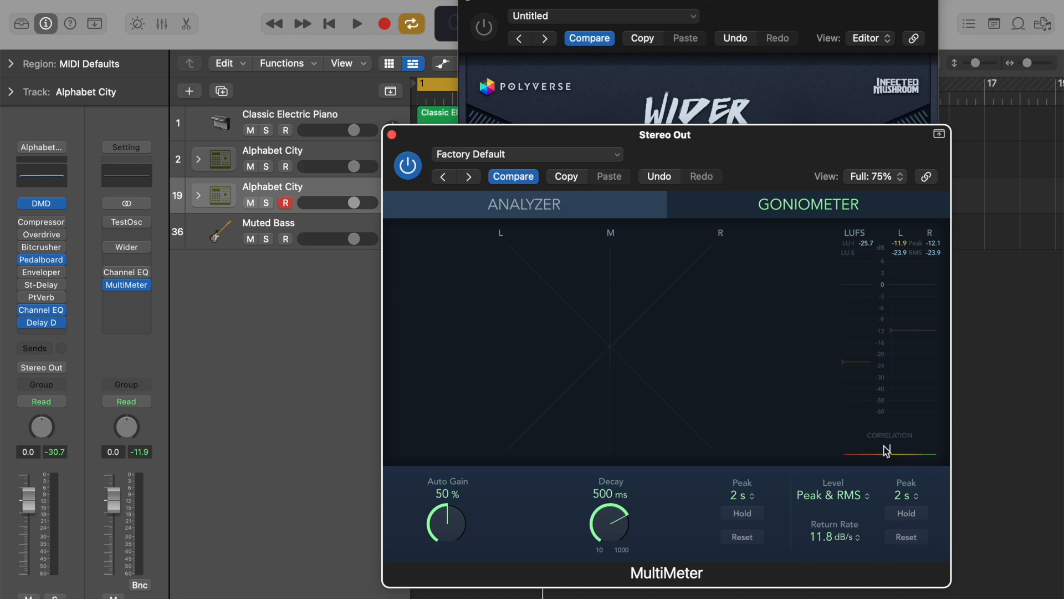
pyautogui.moveTo(890, 449)
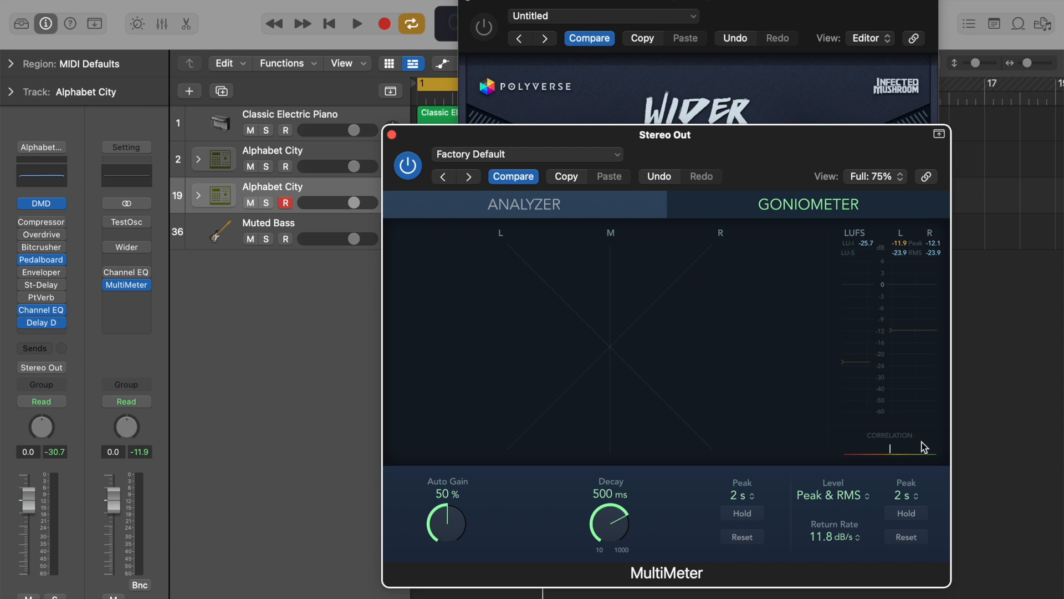
pyautogui.moveTo(870, 453)
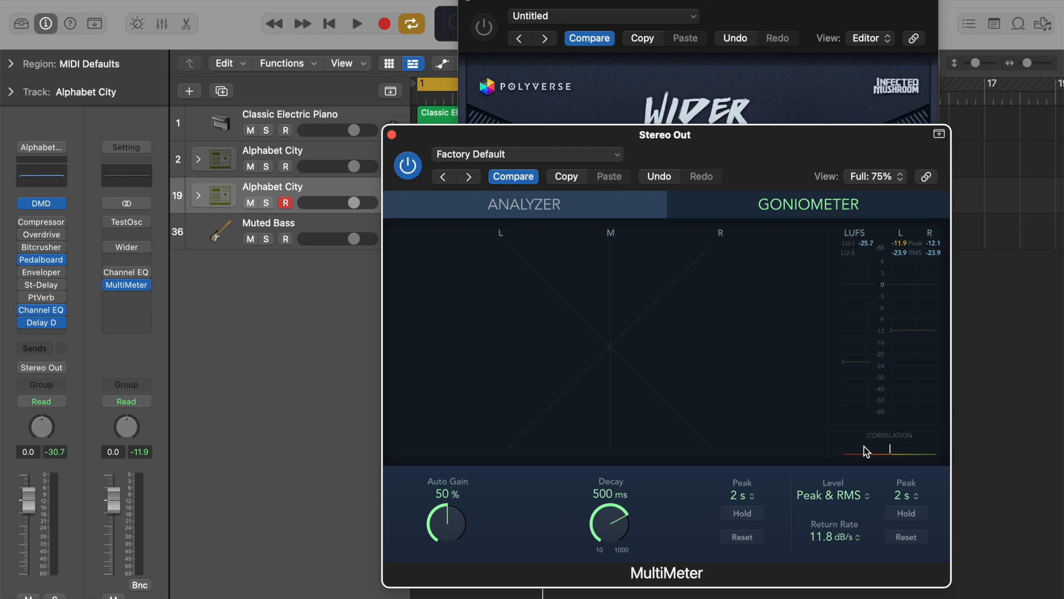
pyautogui.moveTo(896, 454)
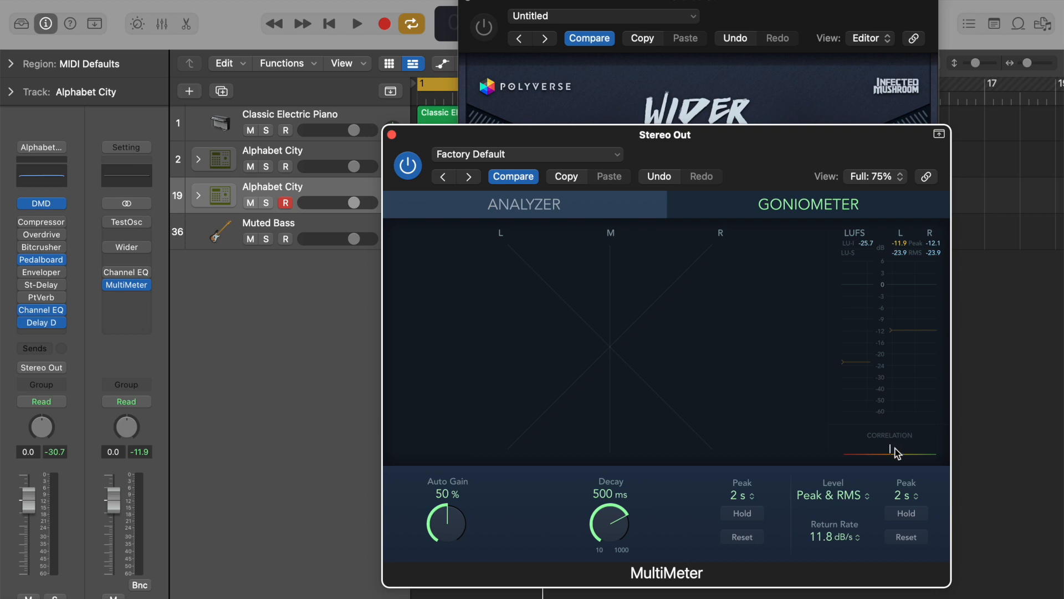
pyautogui.moveTo(930, 451)
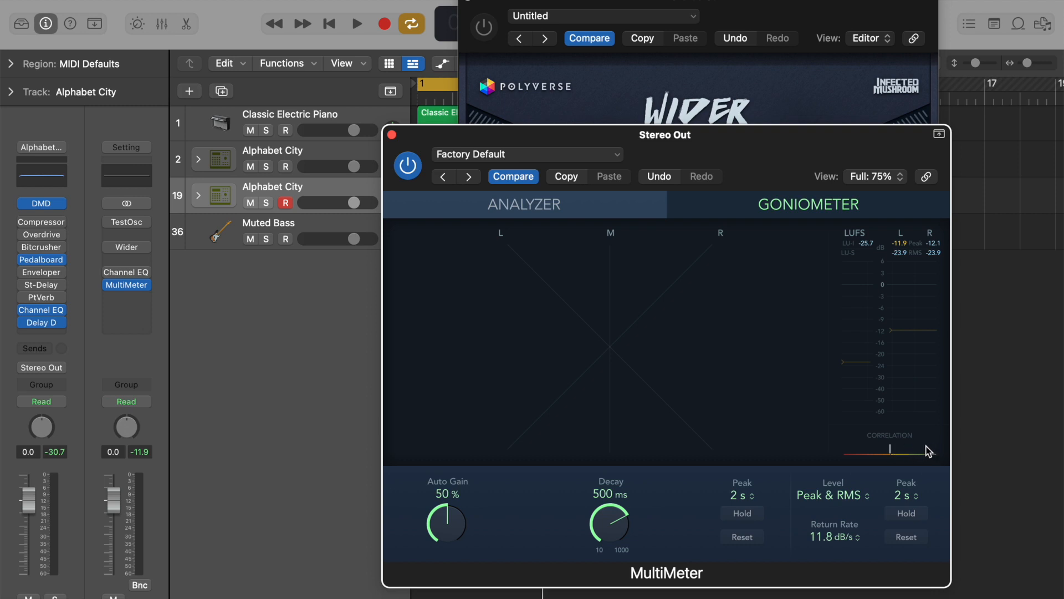
pyautogui.moveTo(863, 449)
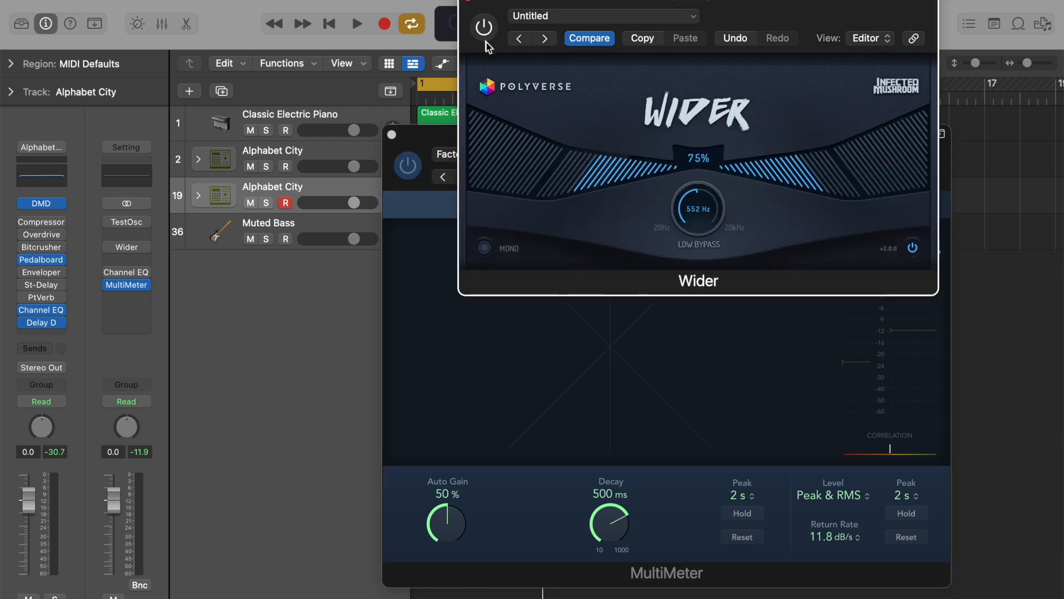
# Re-enable Wider at 74% width with low bypass off and audition it on the goniometer.
pyautogui.click(483, 28)
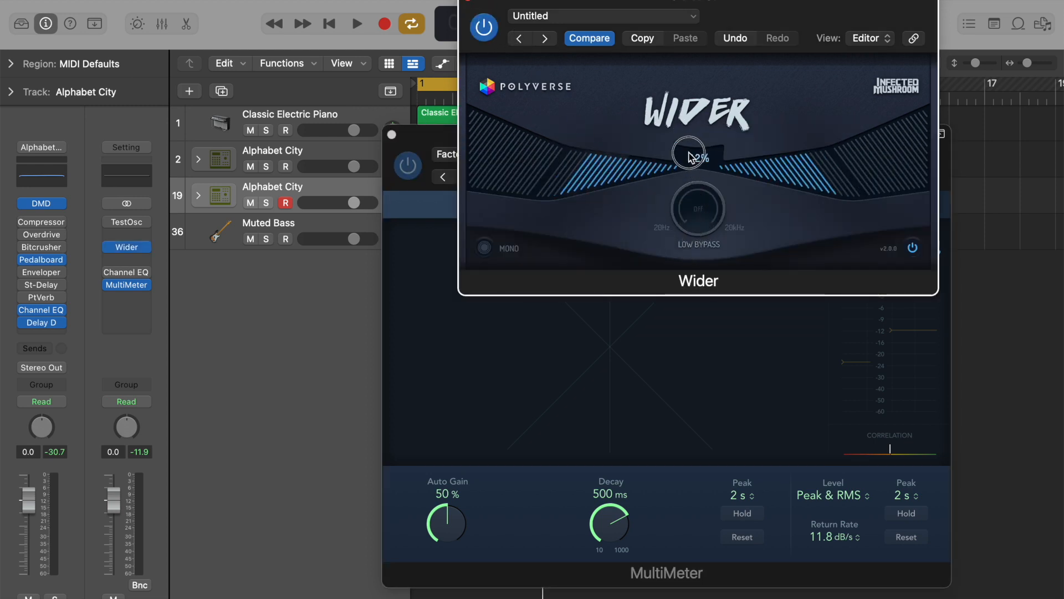
pyautogui.click(356, 23)
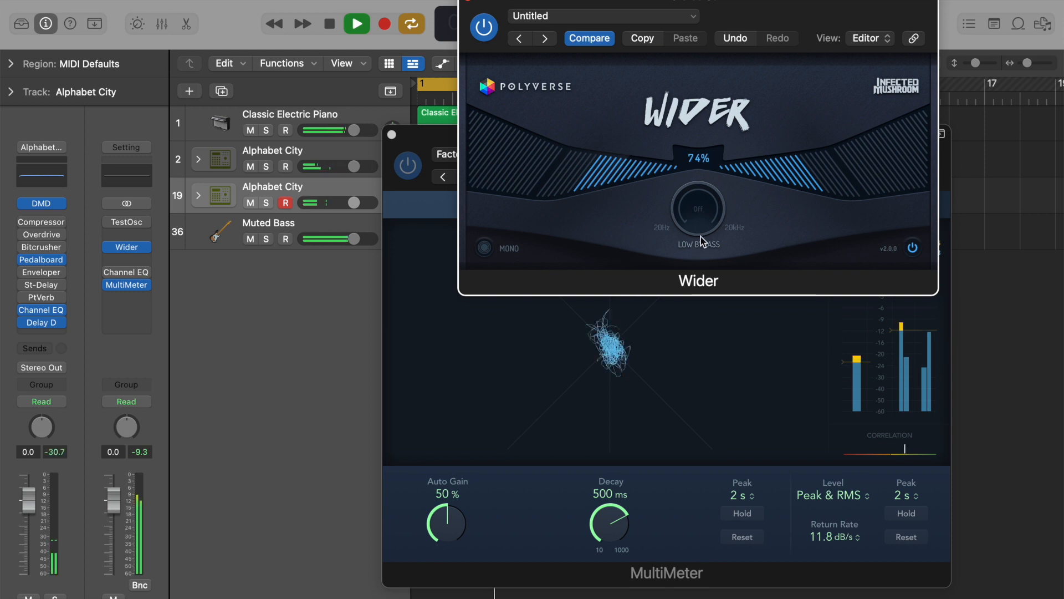
pyautogui.click(357, 23)
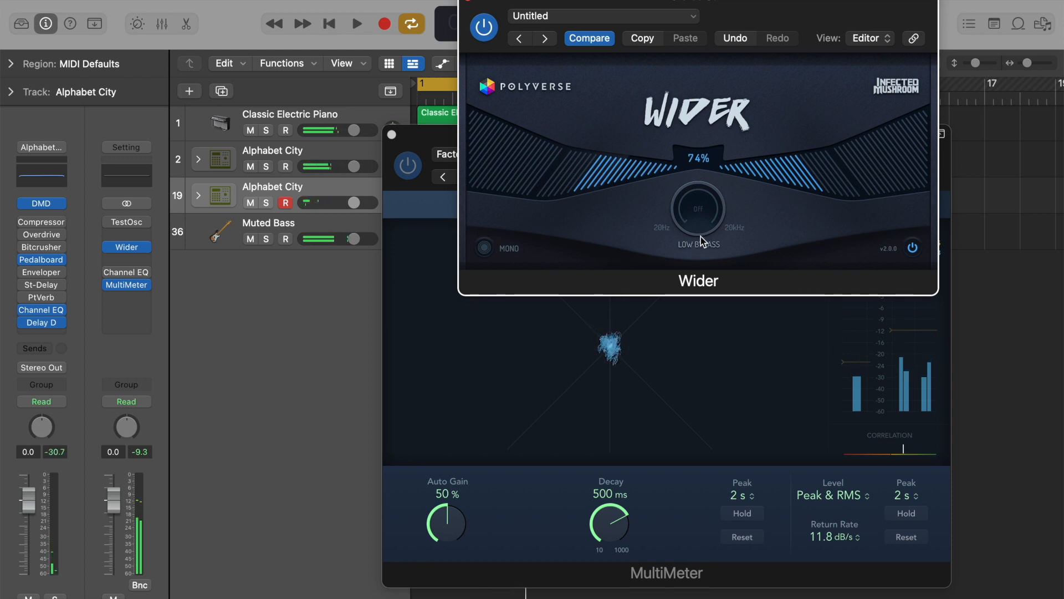
pyautogui.moveTo(886, 463)
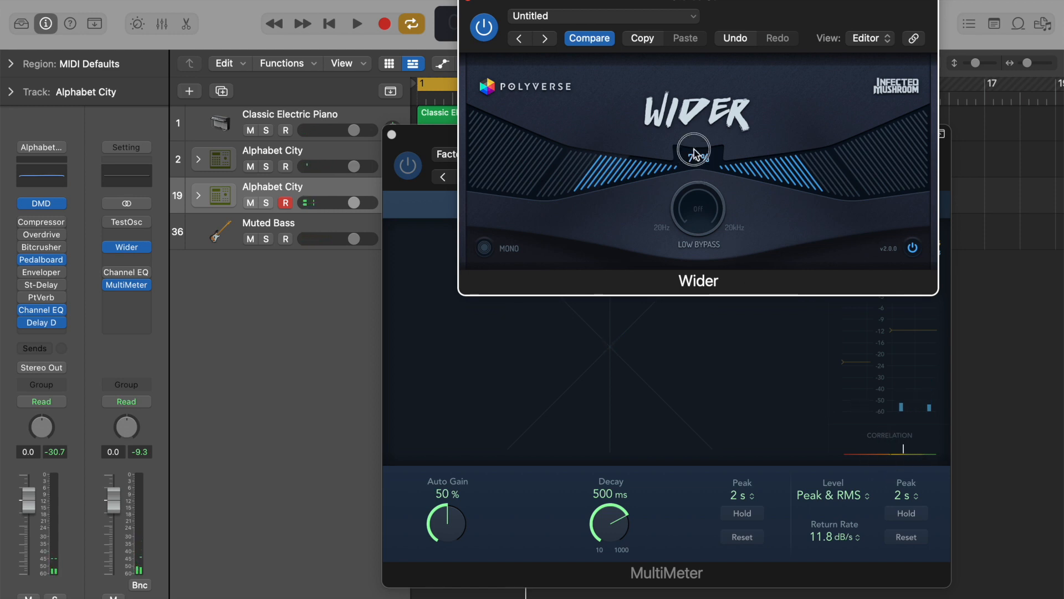
# Play the song while pushing Wider's width up to 134% and watching the trace spread.
pyautogui.click(357, 24)
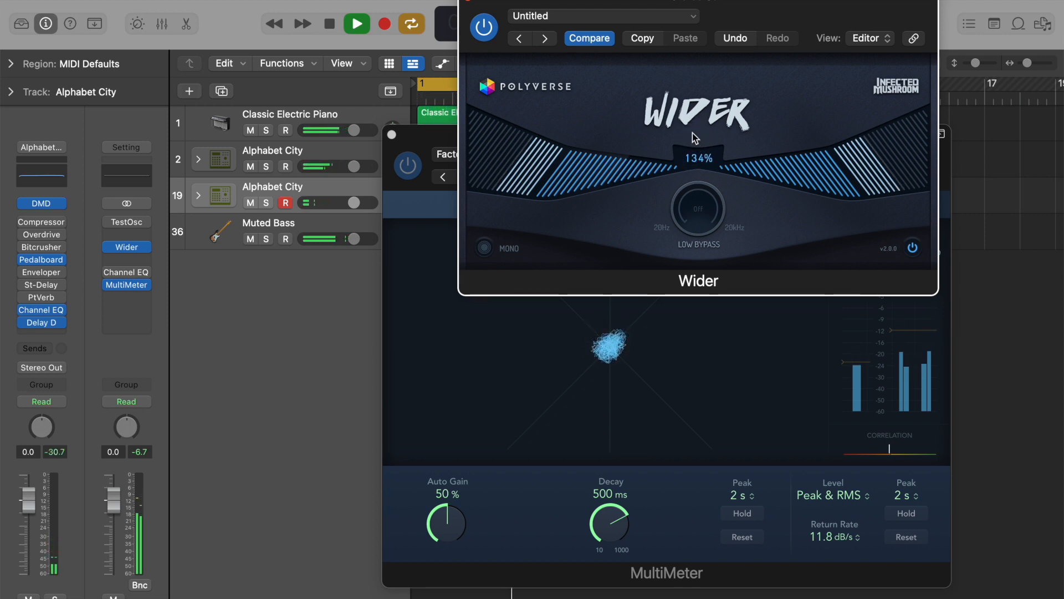
pyautogui.click(356, 23)
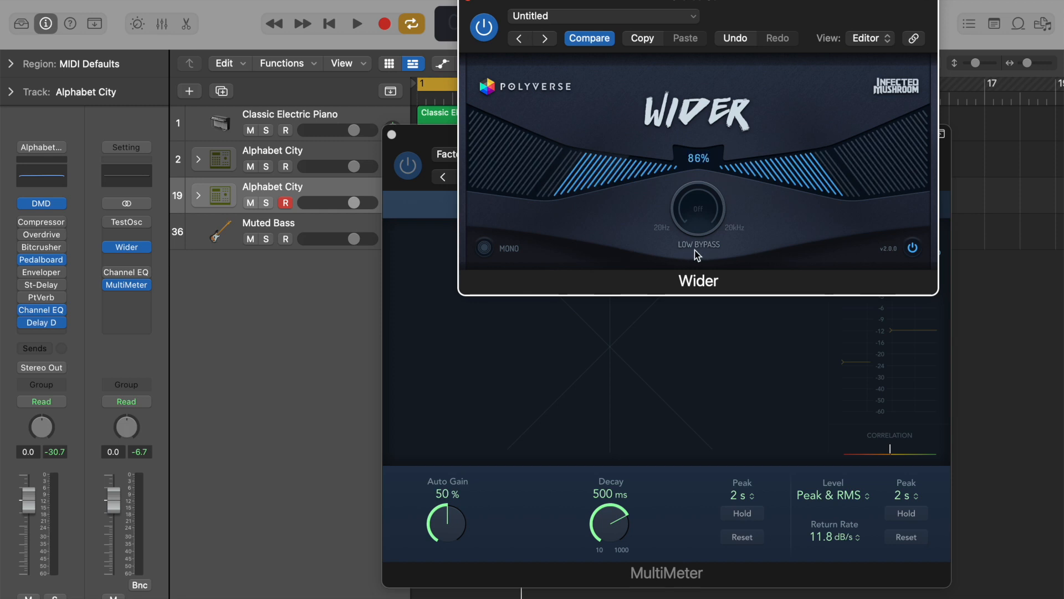
pyautogui.moveTo(706, 214)
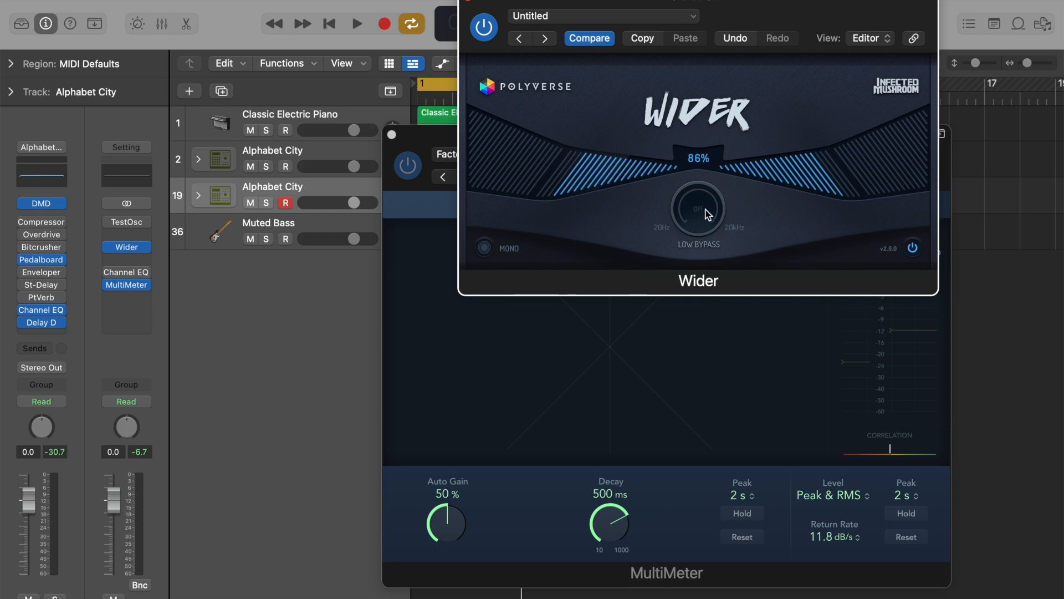